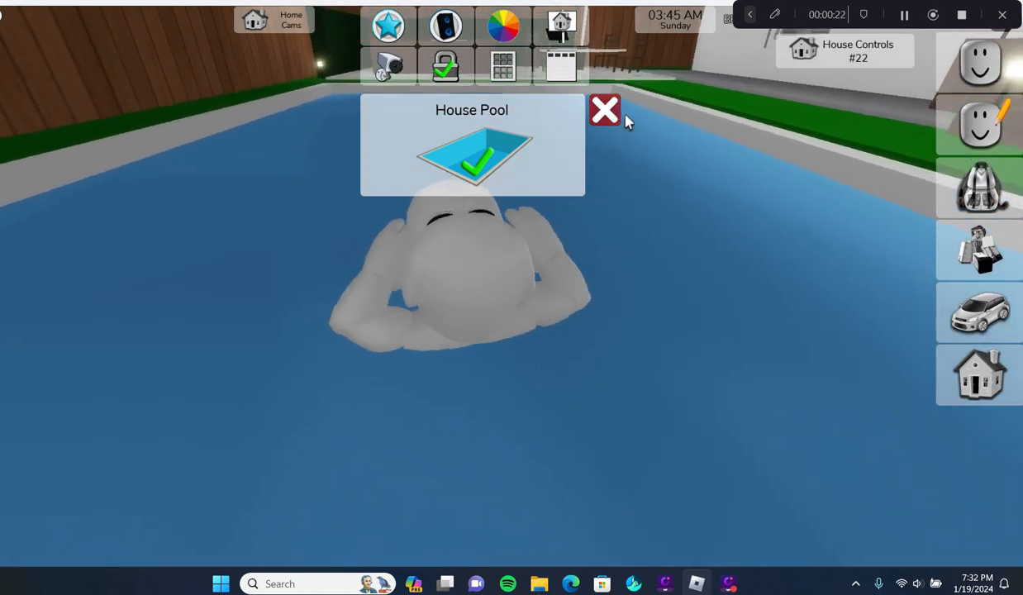
Step: Confirm House Pool is enabled in House Controls and close the pool panel
left_click(604, 109)
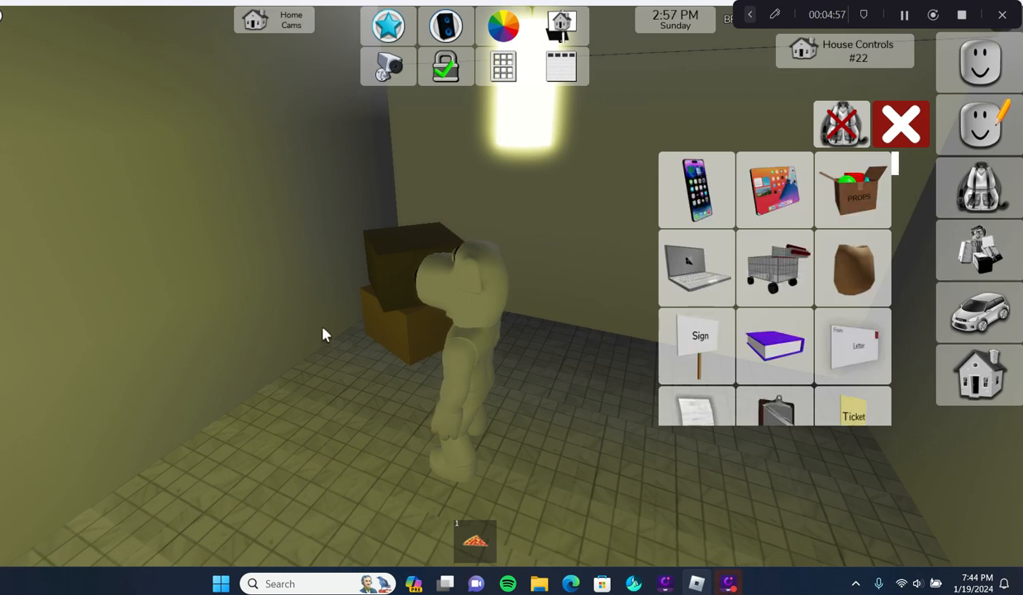
mouse_move(715, 247)
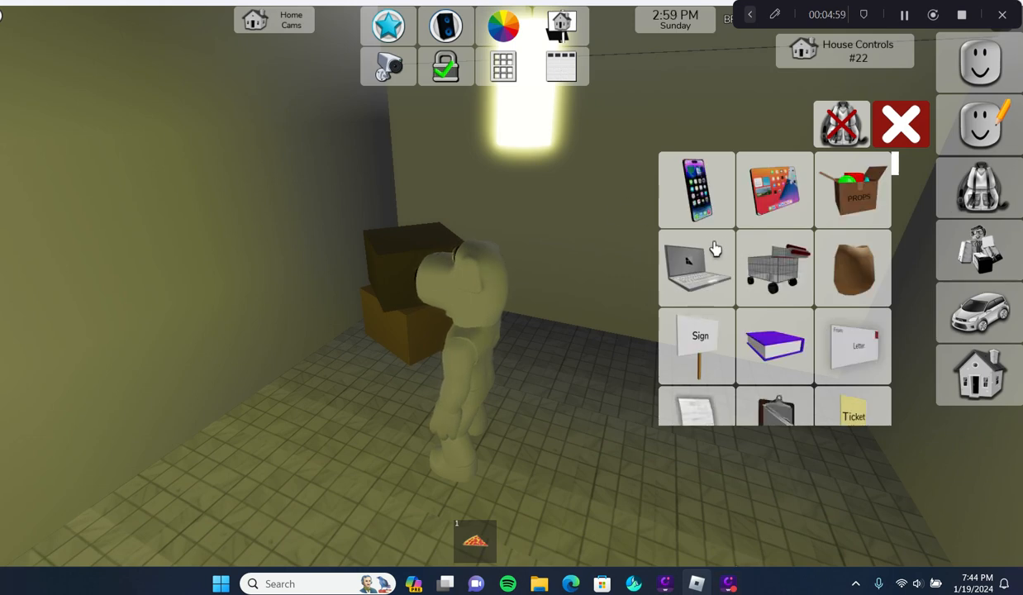
Step: Show the handheld items grid from the right-side avatar menu
left_click(695, 267)
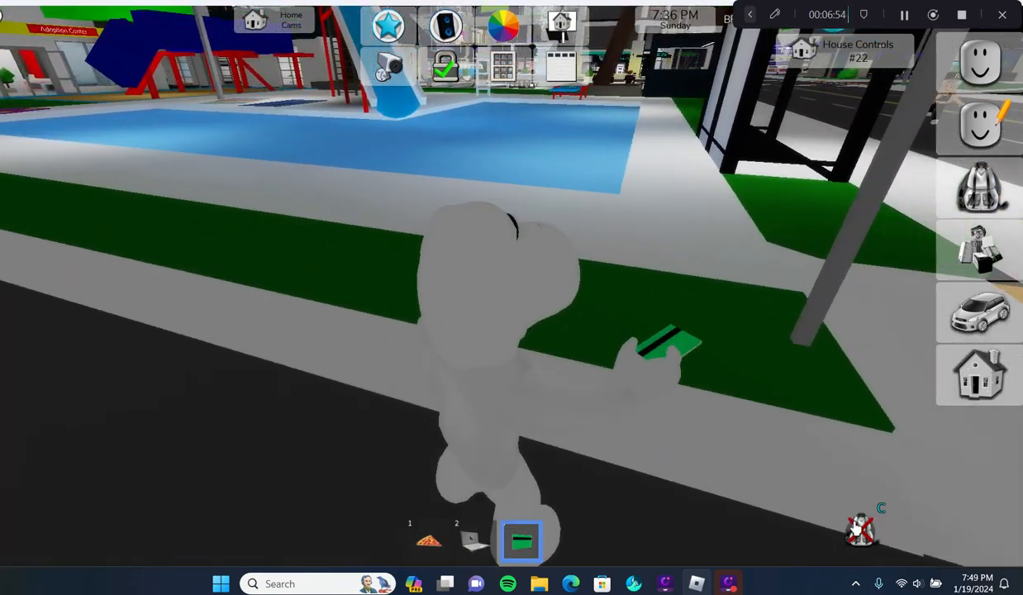
mouse_move(912, 538)
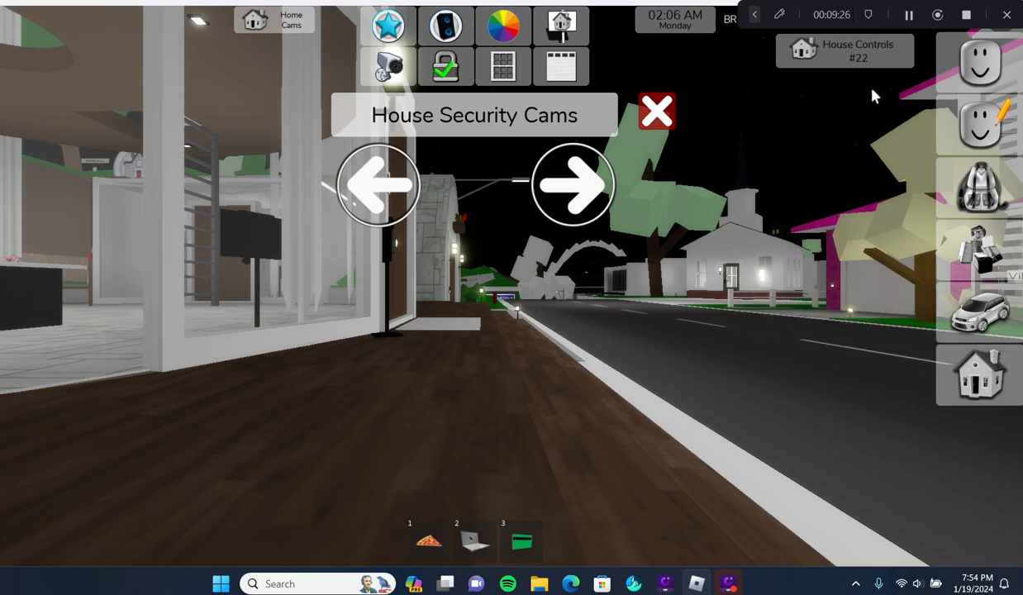
Step: View the Home Cams security feed of the night-time street
left_click(656, 113)
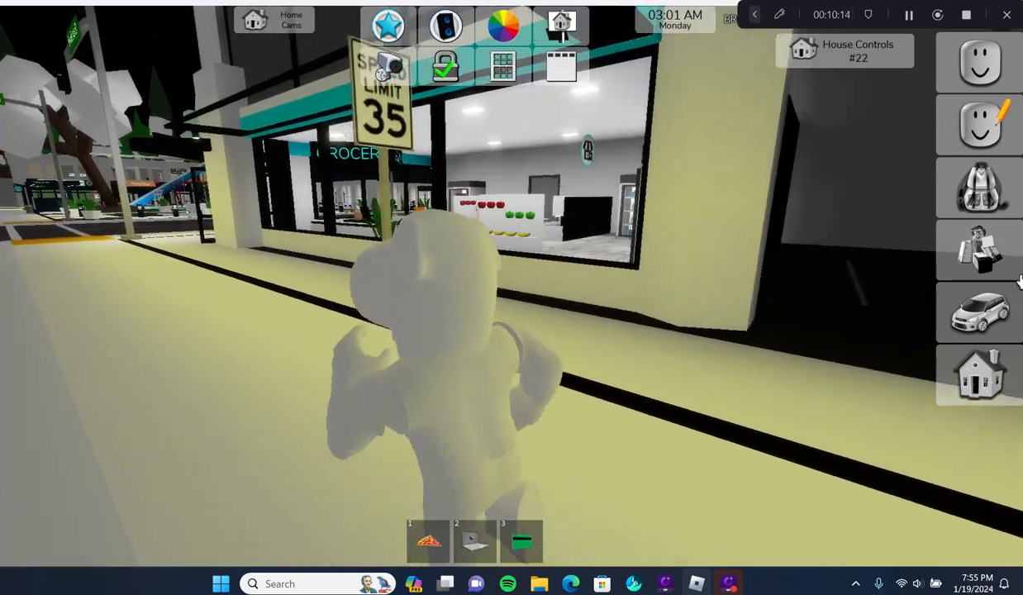
Step: Walk the avatar down the sidewalk past the grocery store
left_click(981, 312)
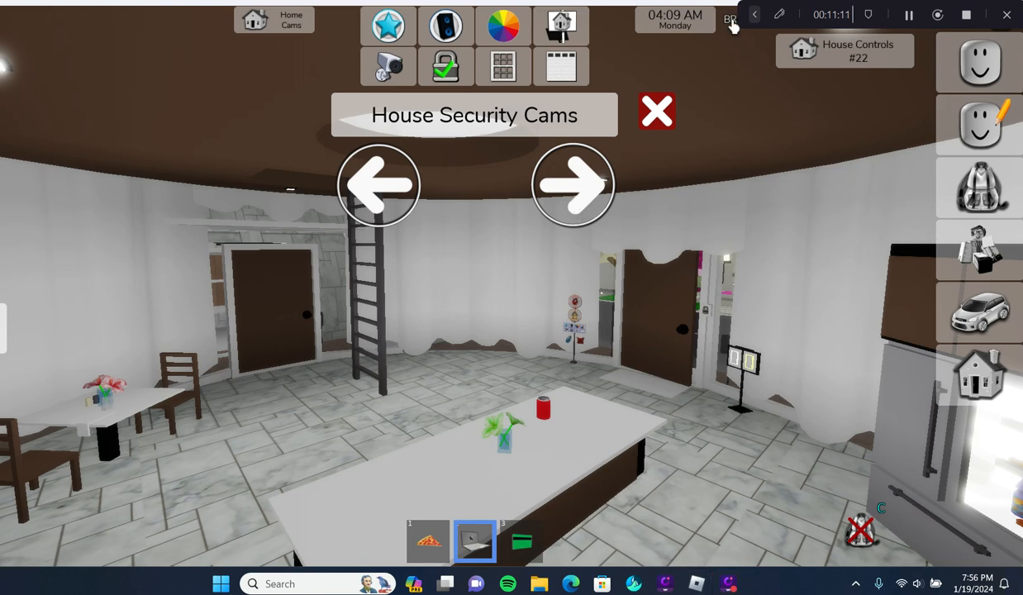
Step: Cycle the house security cameras and close the cams view
left_click(572, 183)
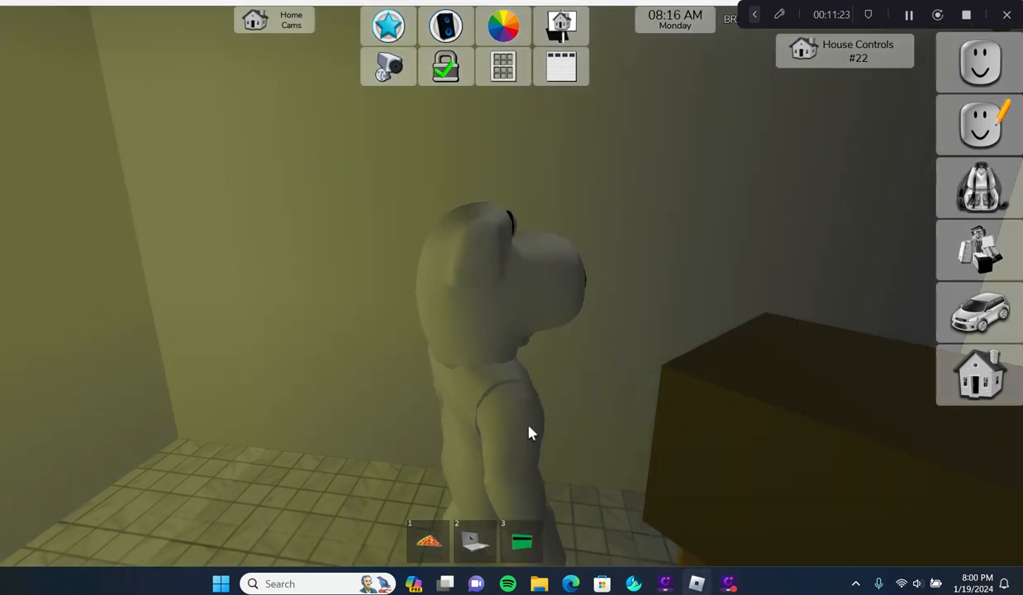
Step: Walk the avatar out of the house onto the main street
left_click(428, 542)
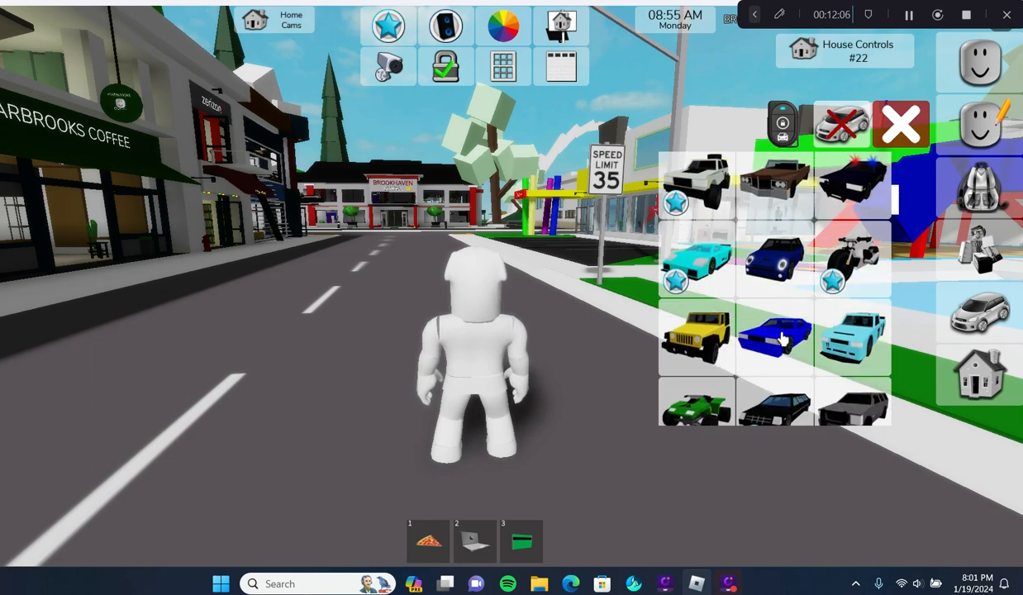
Step: Spawn the blue sports car beside the avatar and sit inside it
left_click(775, 339)
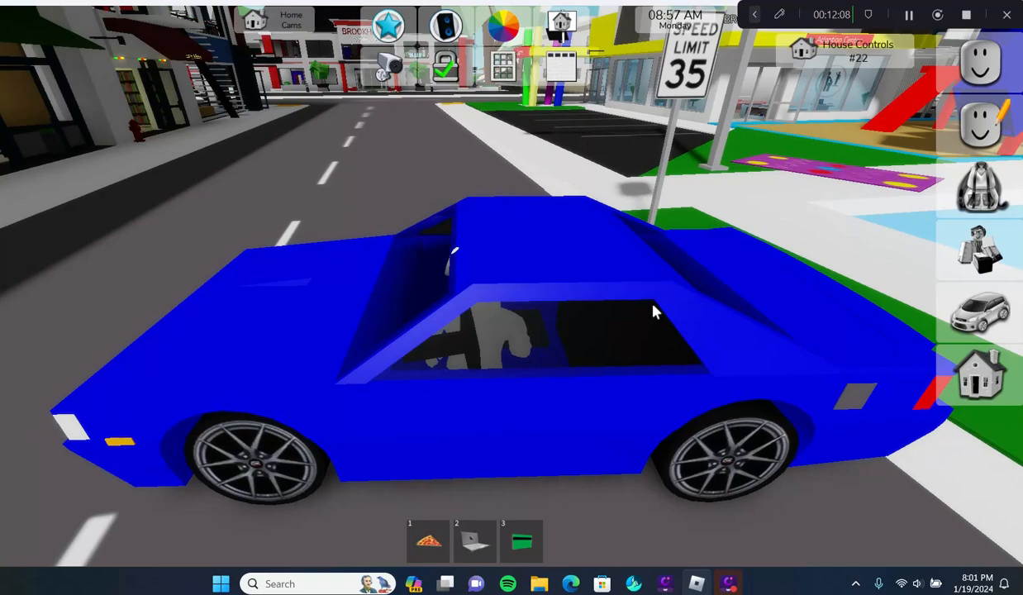